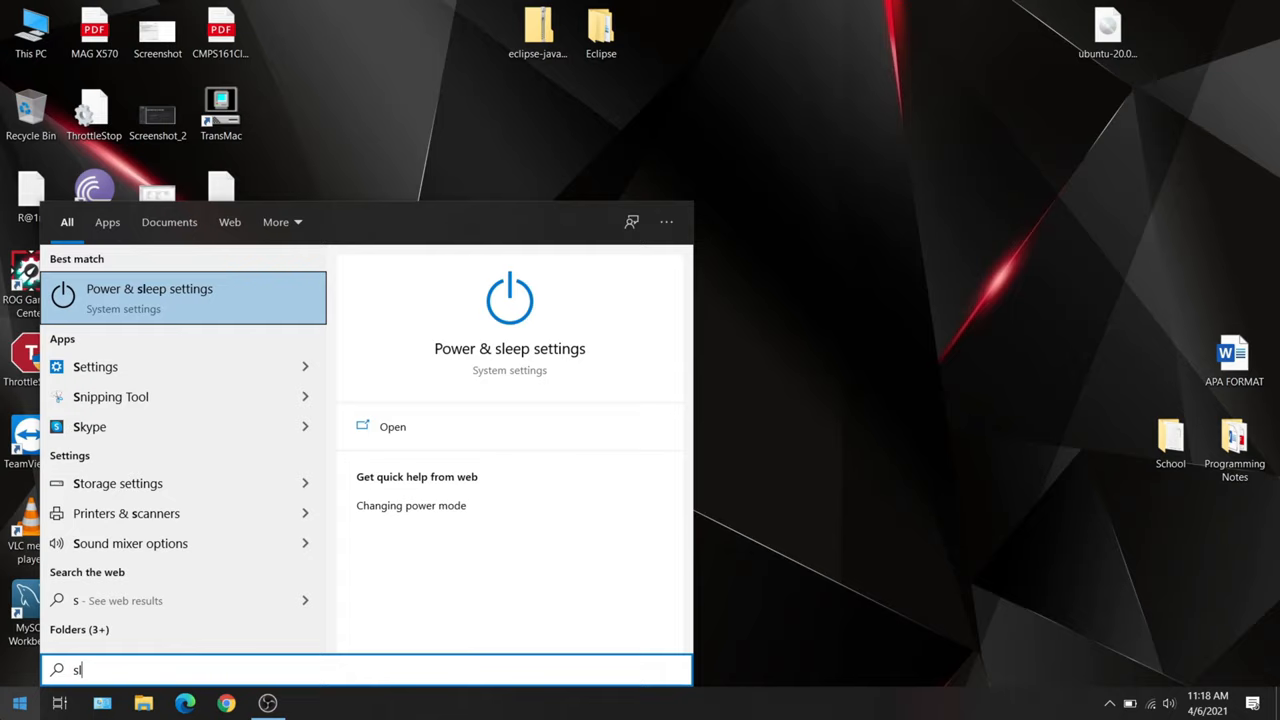
Step: Go from Power & sleep settings to Control Panel's additional power settings for the Balanced plan
{"action": "left_click", "coordinate": [183, 297]}
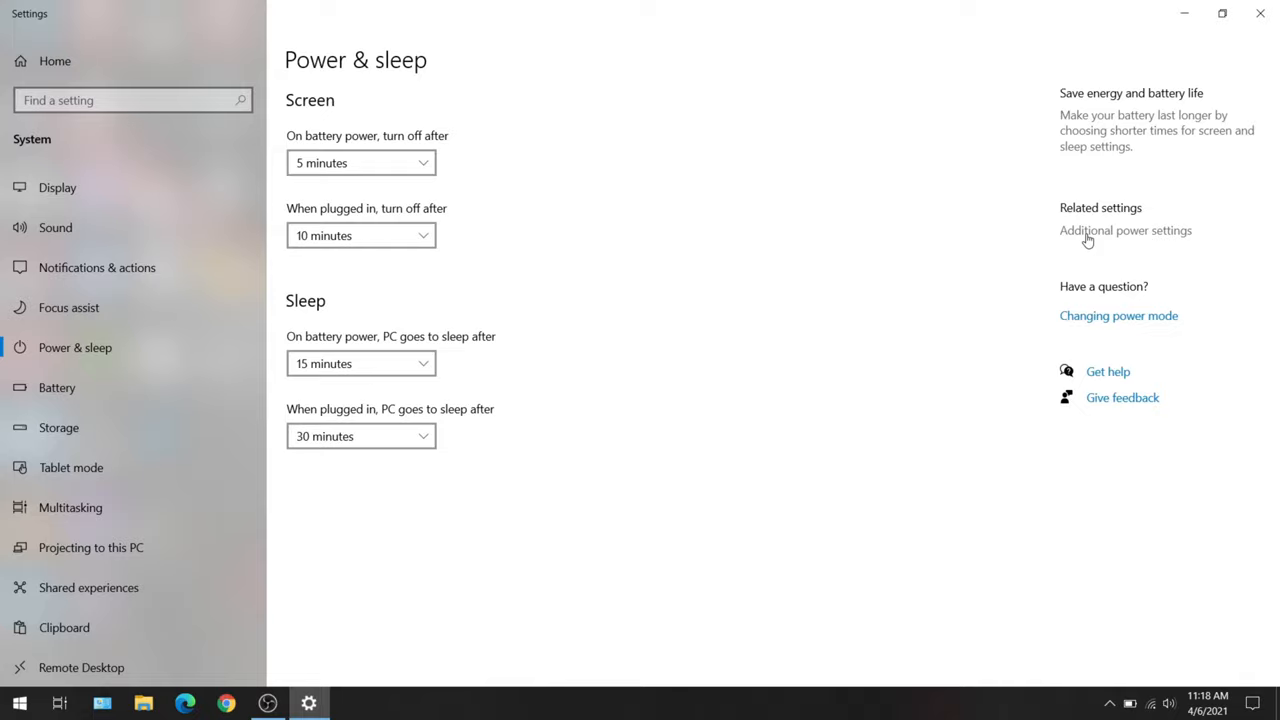
{"action": "left_click", "coordinate": [1124, 230]}
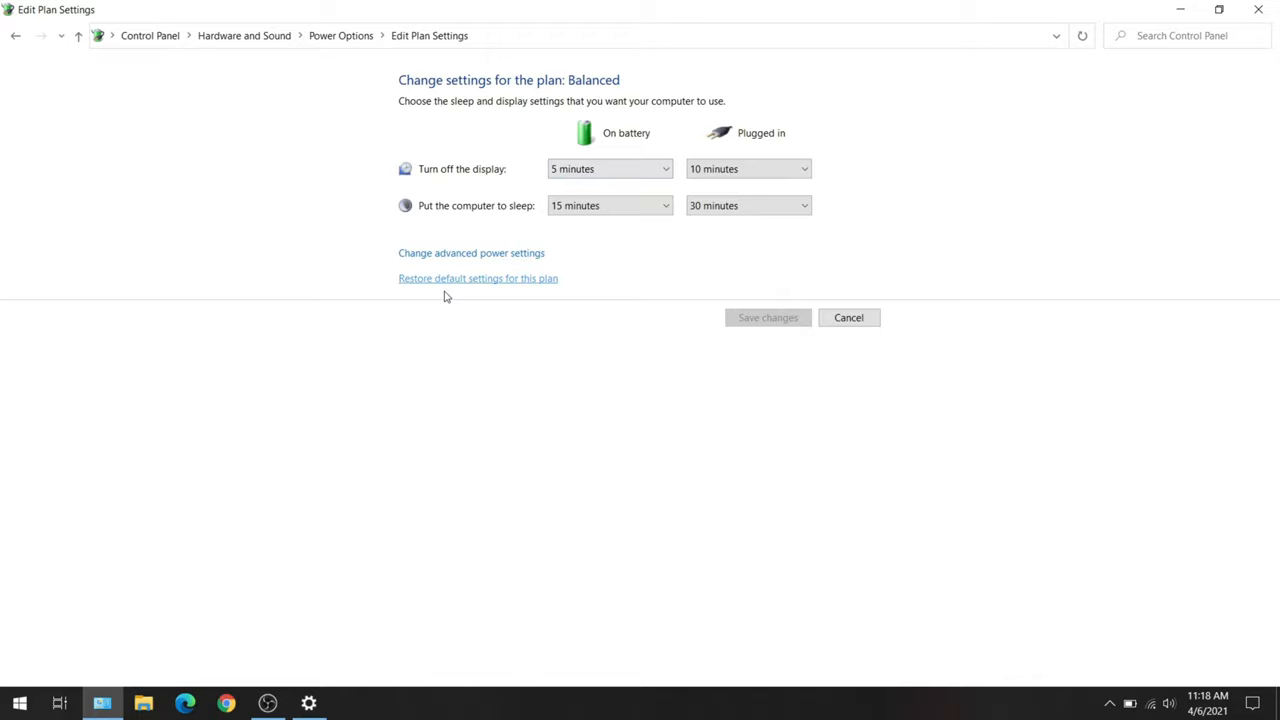
Step: Open the Balanced plan's advanced power settings and expand Processor power management
{"action": "left_click", "coordinate": [471, 252]}
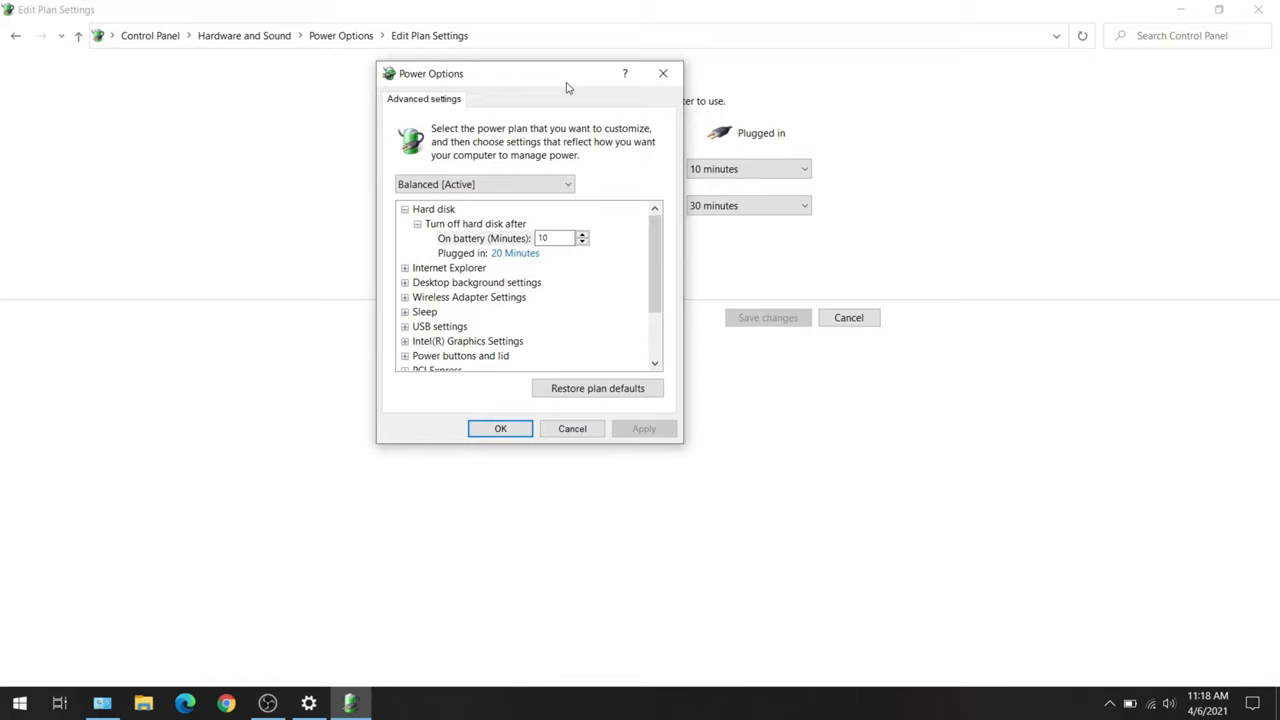
{"action": "scroll", "scroll_direction": "down", "scroll_amount": 3}
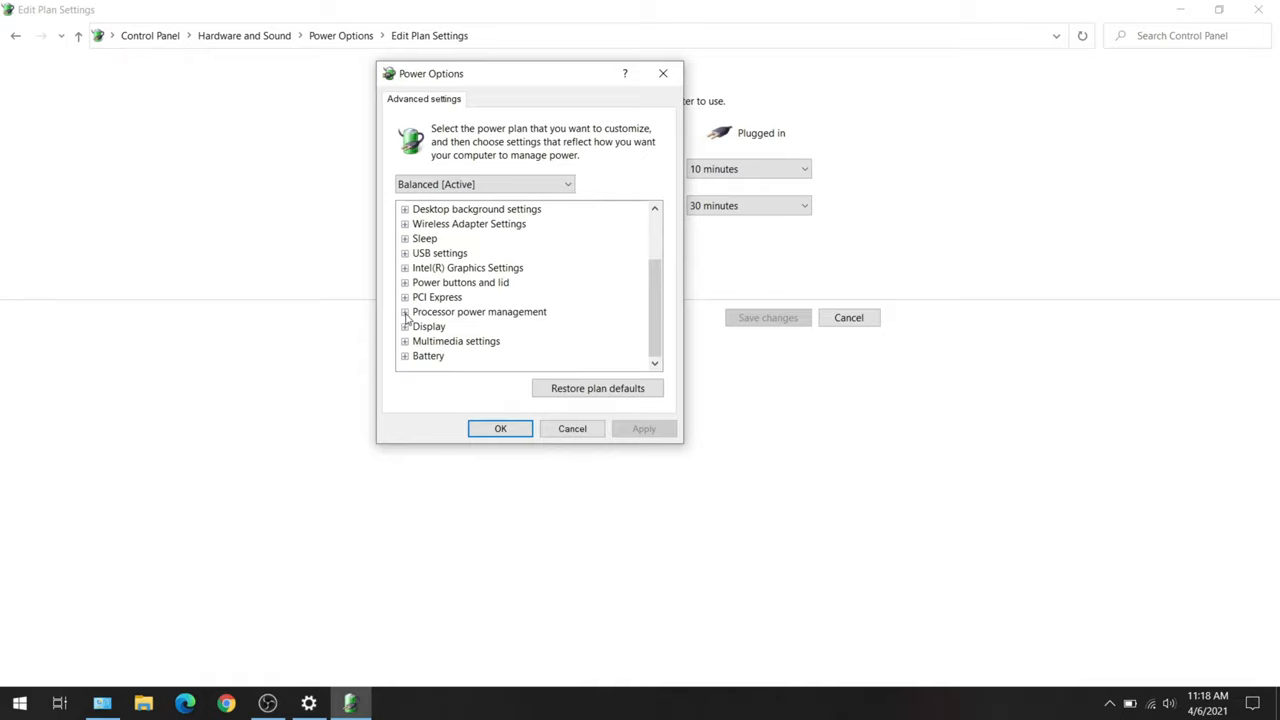
{"action": "left_click", "coordinate": [405, 311]}
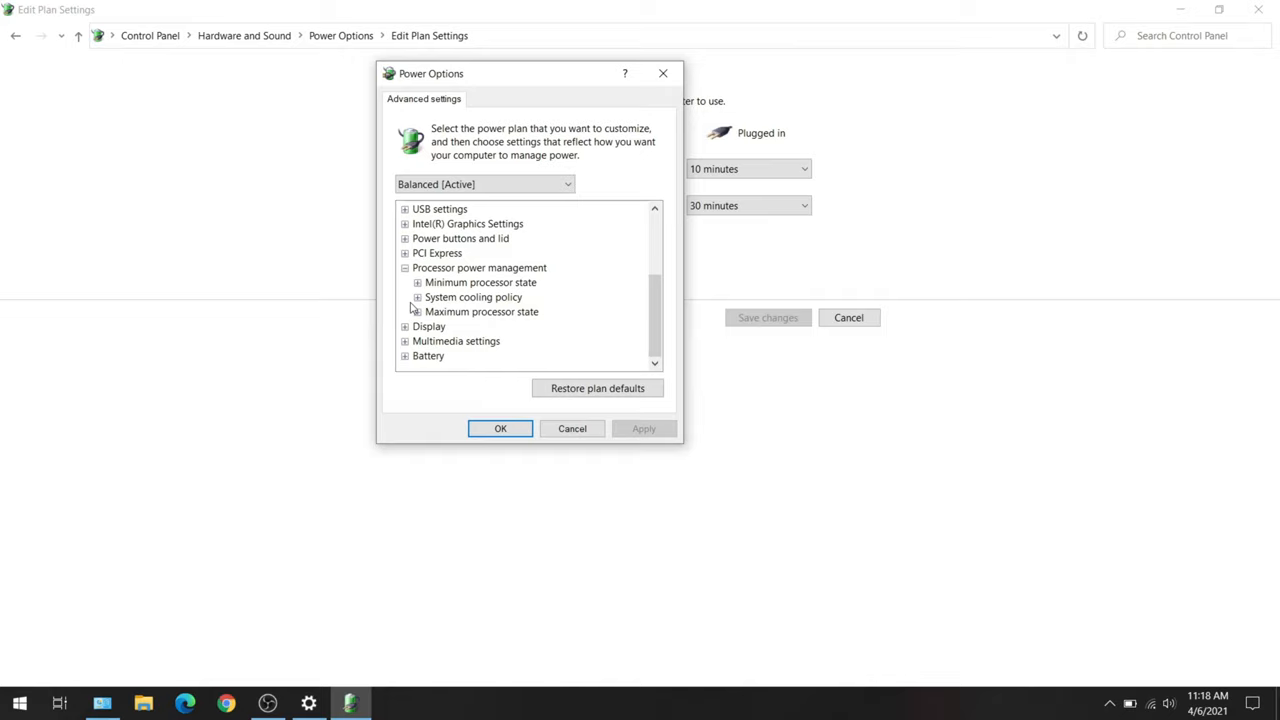
Step: Expand System cooling policy and set the plugged-in value to Passive
{"action": "left_click", "coordinate": [405, 297]}
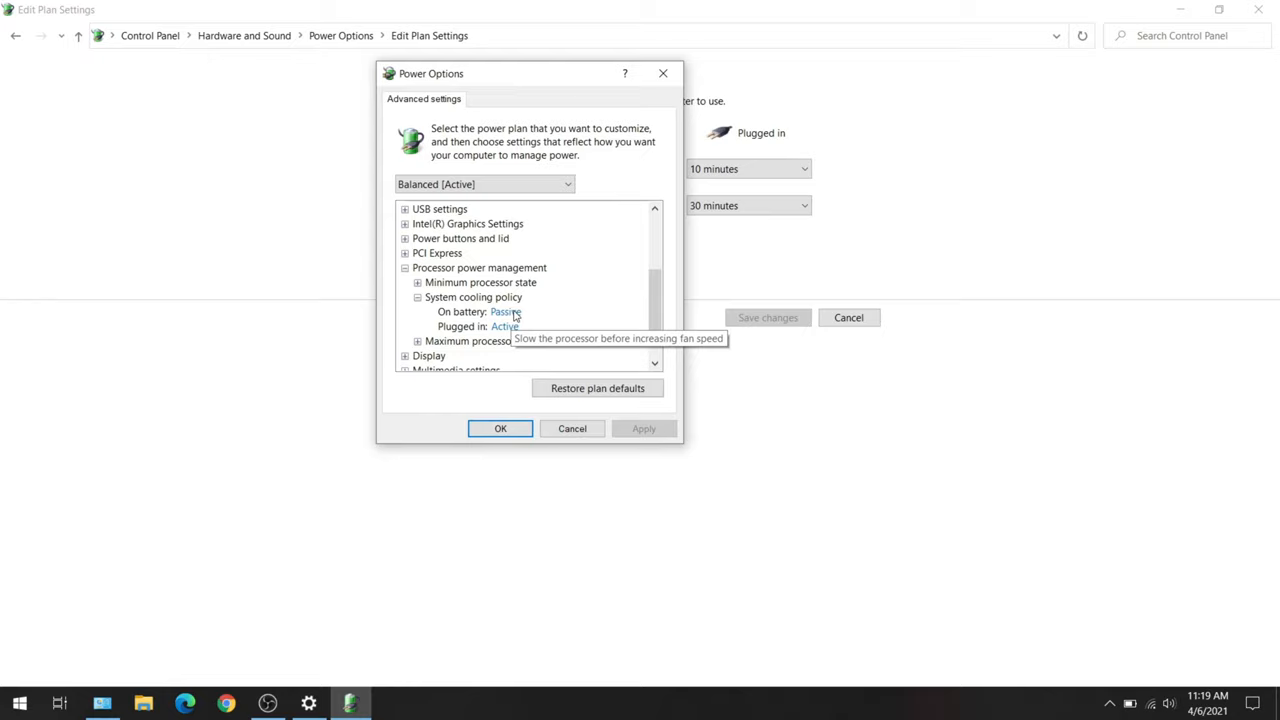
{"action": "mouse_move", "coordinate": [507, 326]}
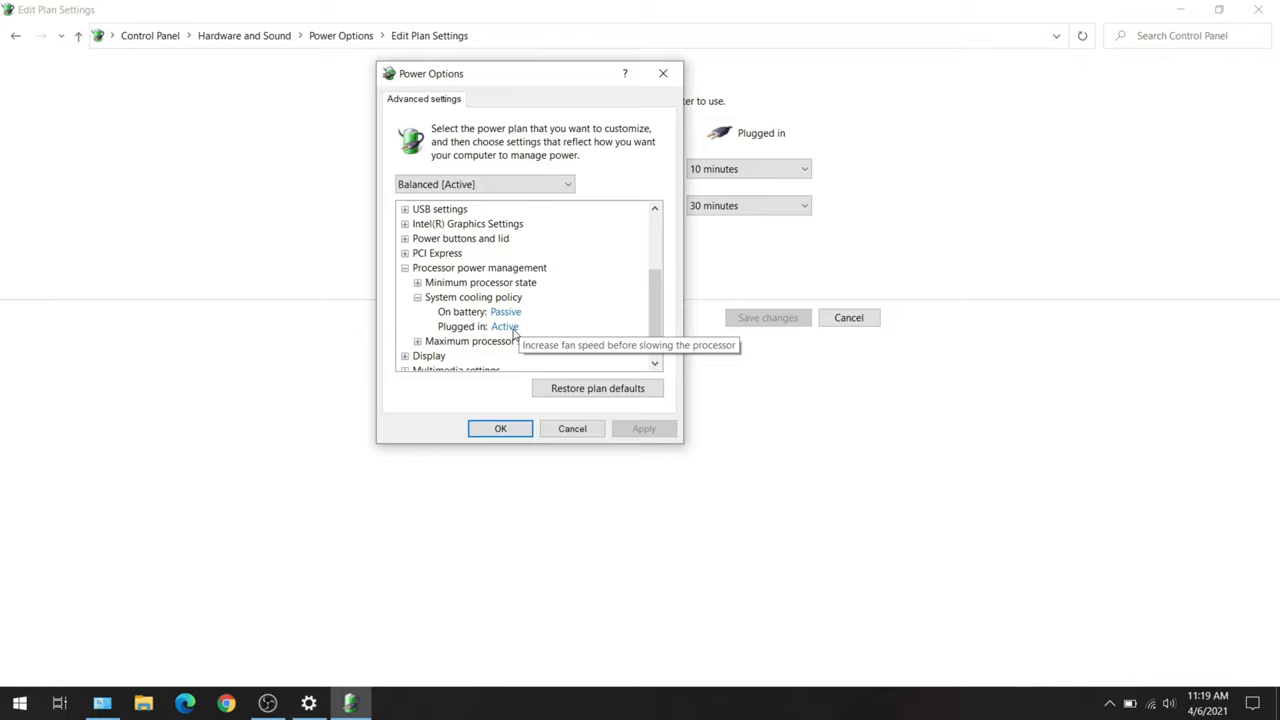
{"action": "left_click", "coordinate": [506, 326]}
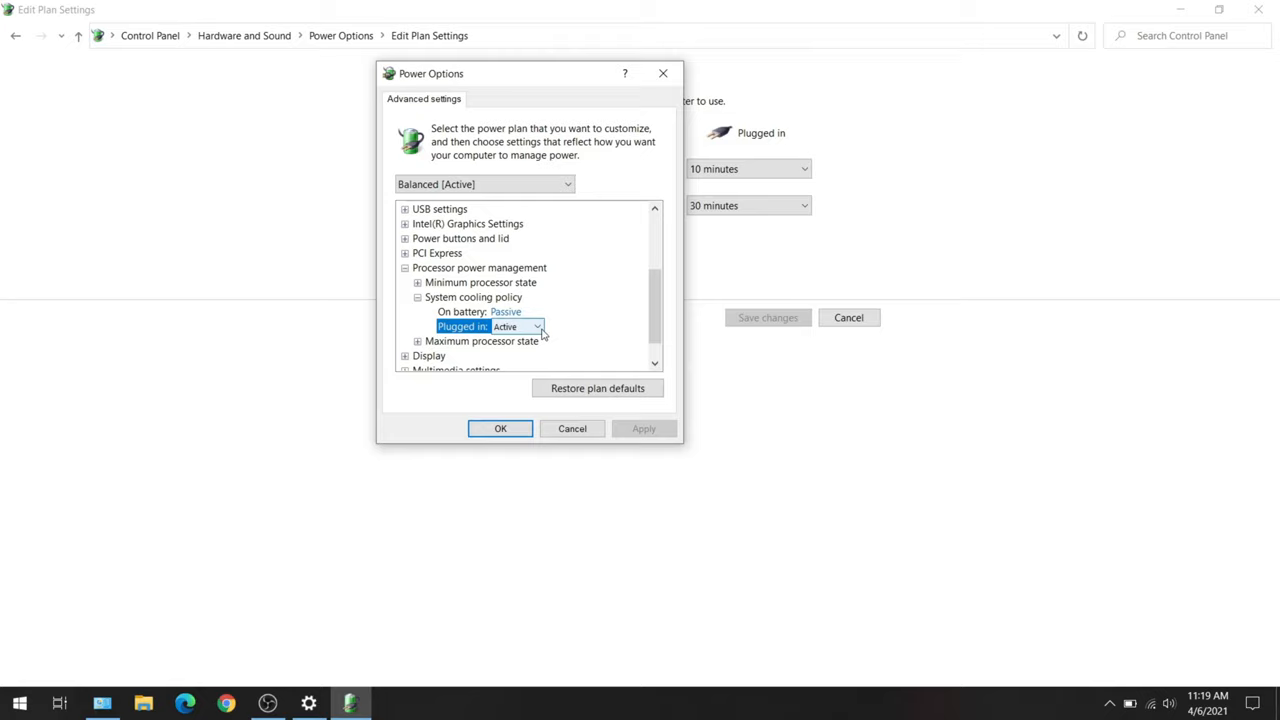
{"action": "left_click", "coordinate": [538, 326]}
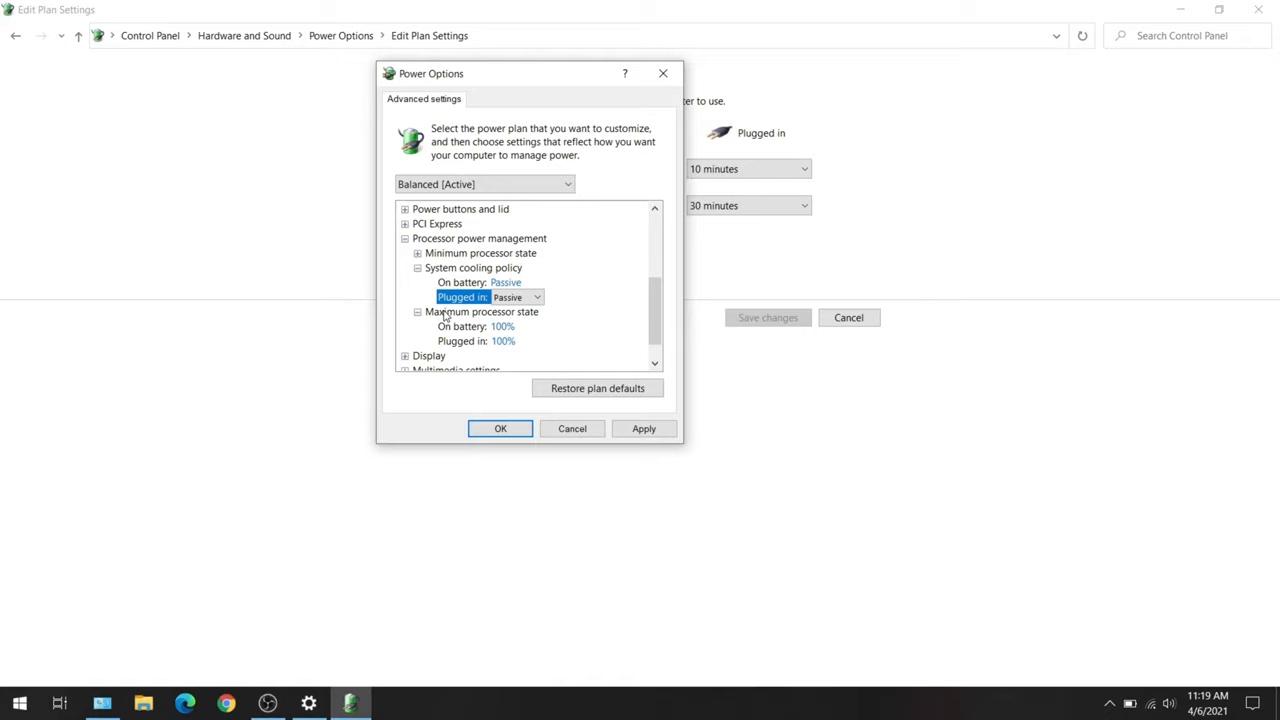
{"action": "mouse_move", "coordinate": [510, 332]}
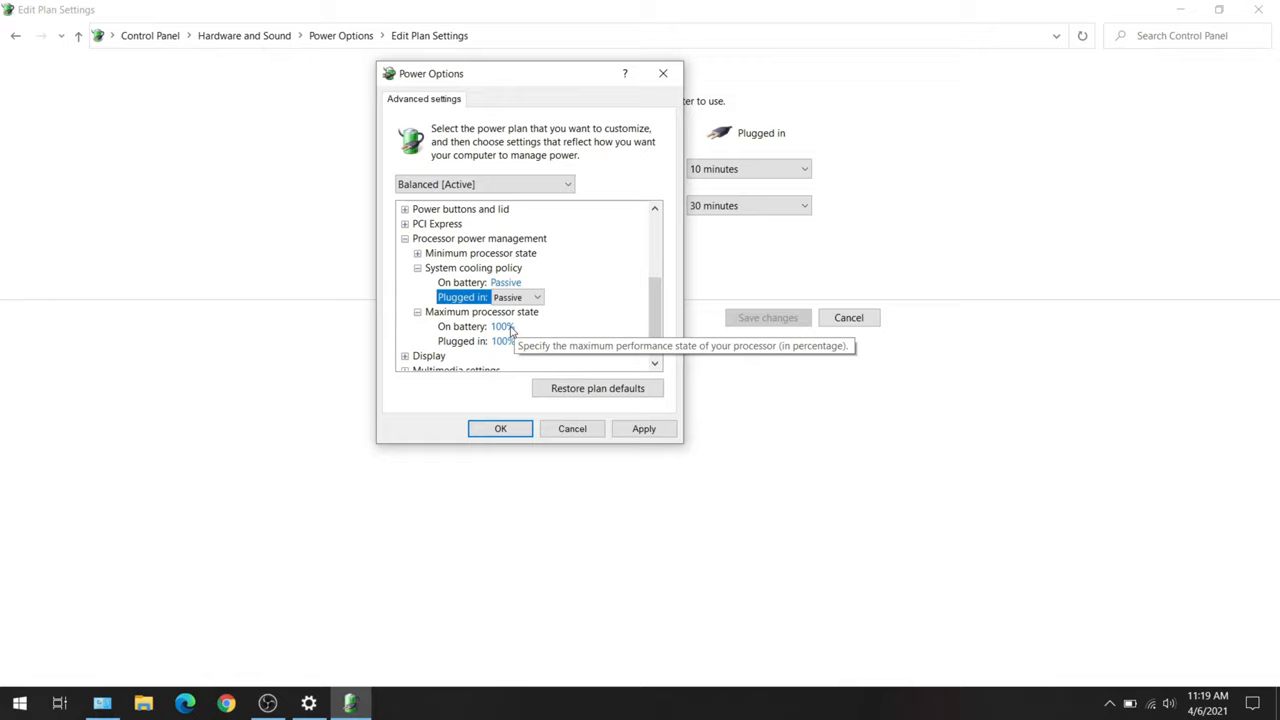
Step: Set Maximum processor state to 98% on battery and plugged in, then close Power Options
{"action": "left_click", "coordinate": [500, 326]}
{"action": "type", "text": "98"}
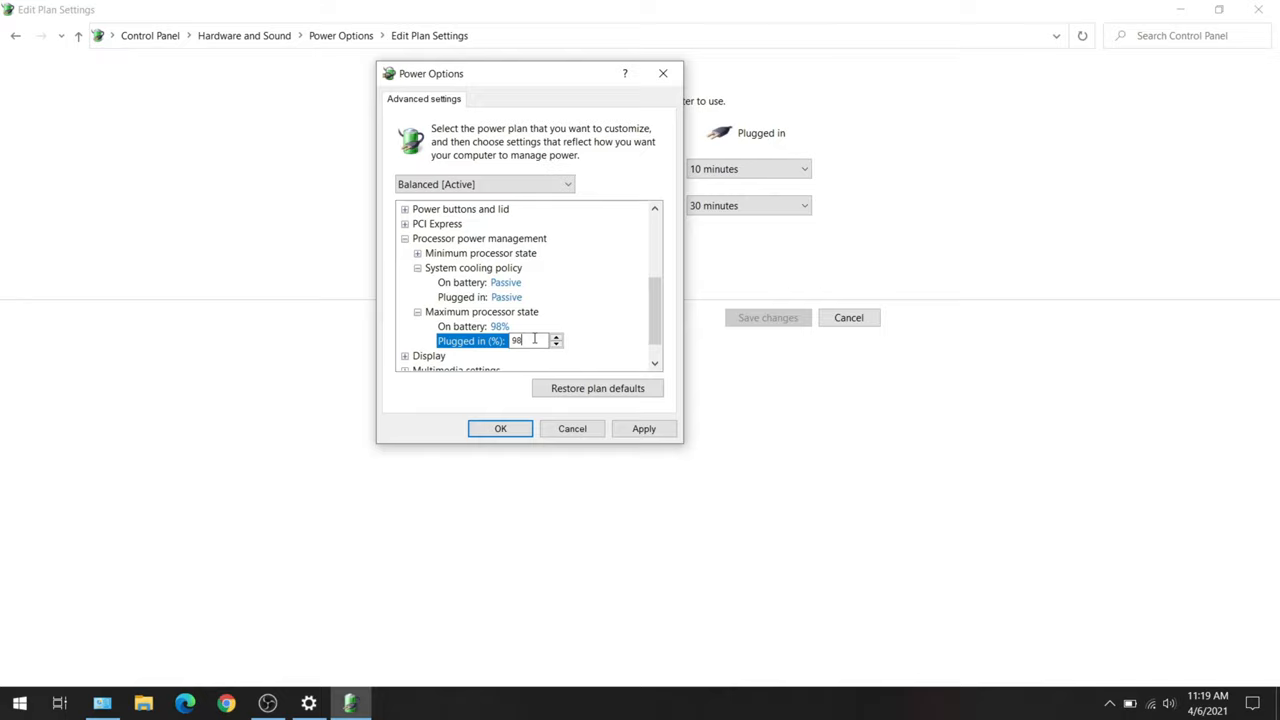
{"action": "mouse_move", "coordinate": [507, 320]}
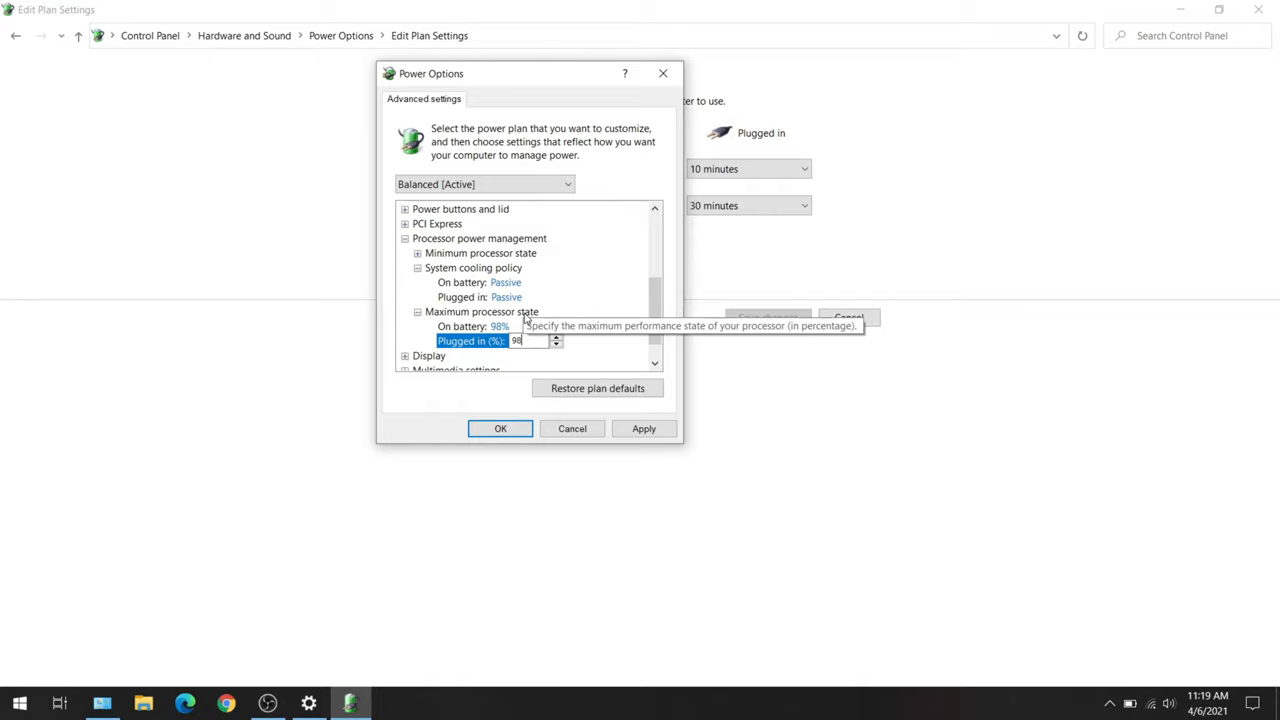
{"action": "mouse_move", "coordinate": [575, 374]}
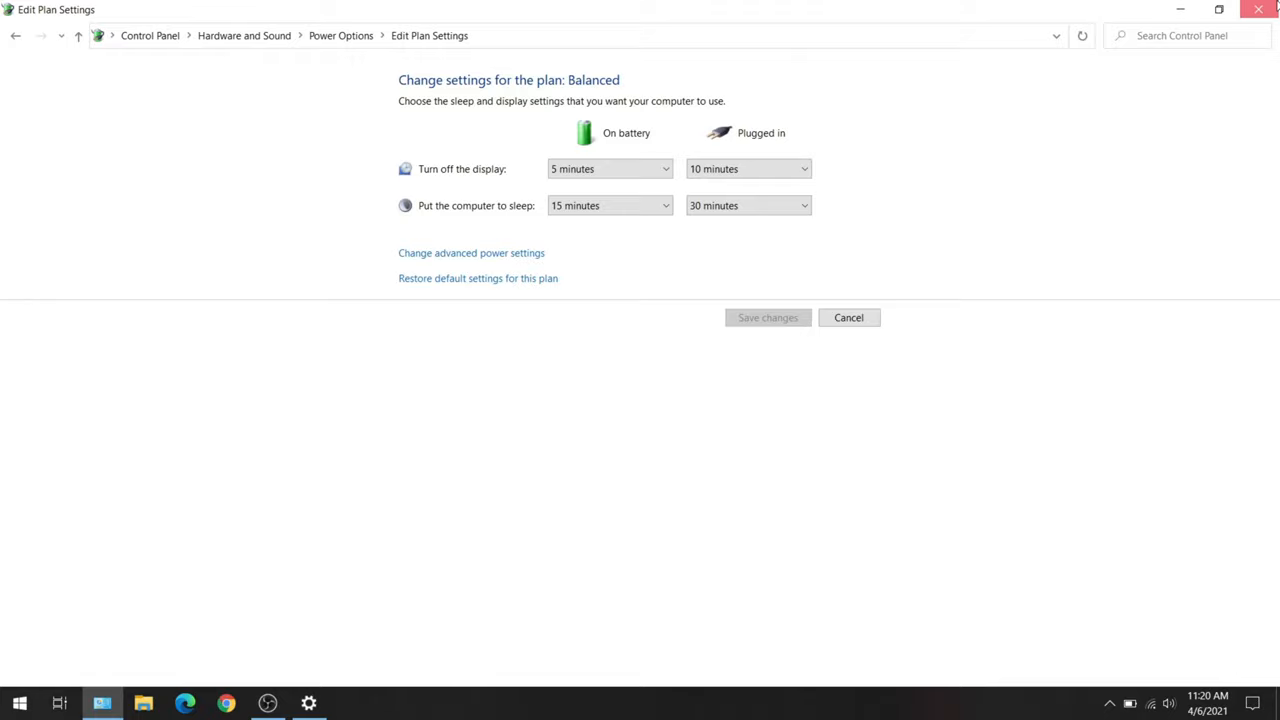
{"action": "left_click", "coordinate": [1258, 9]}
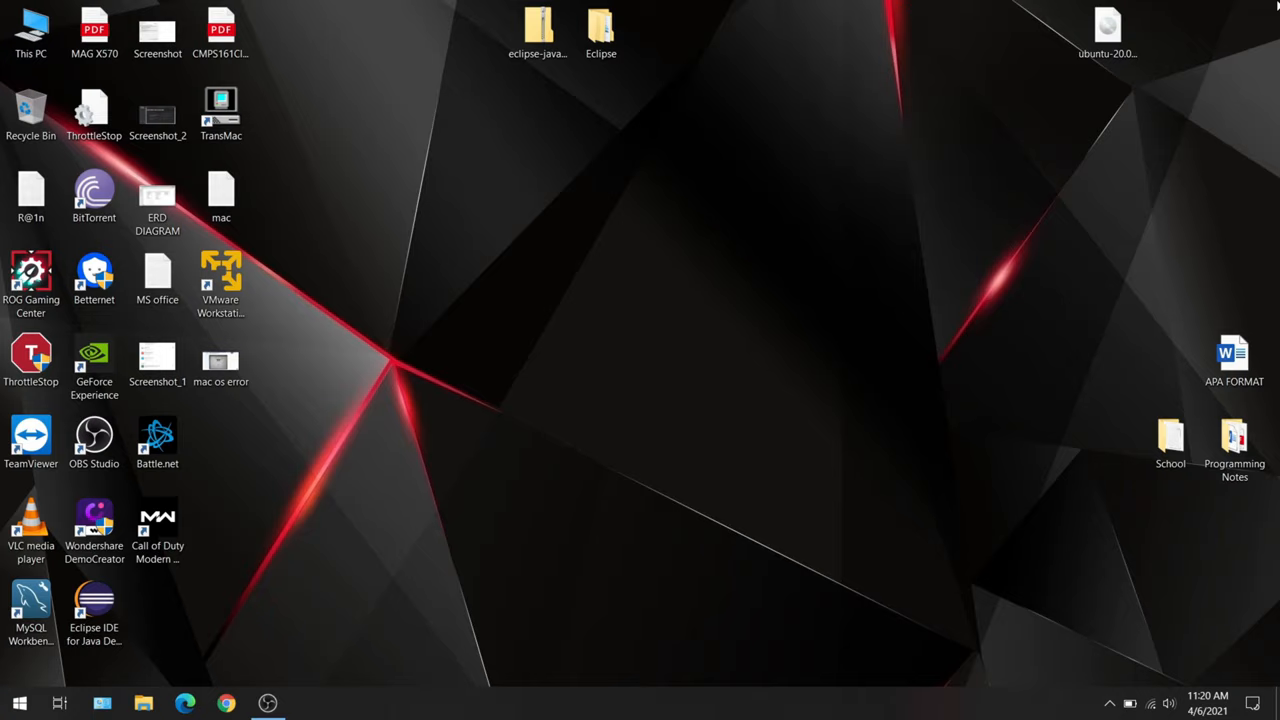